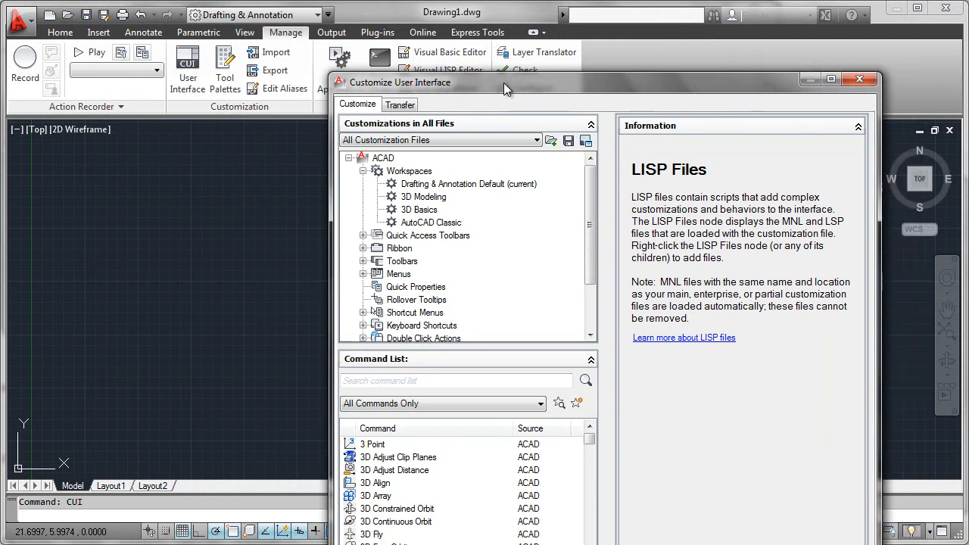
- Move the CUI dialog left and scroll the Customizations tree down to the LISP Files node
{"action": "left_click_drag", "start_coordinate": [505, 82], "coordinate": [270, 14]}
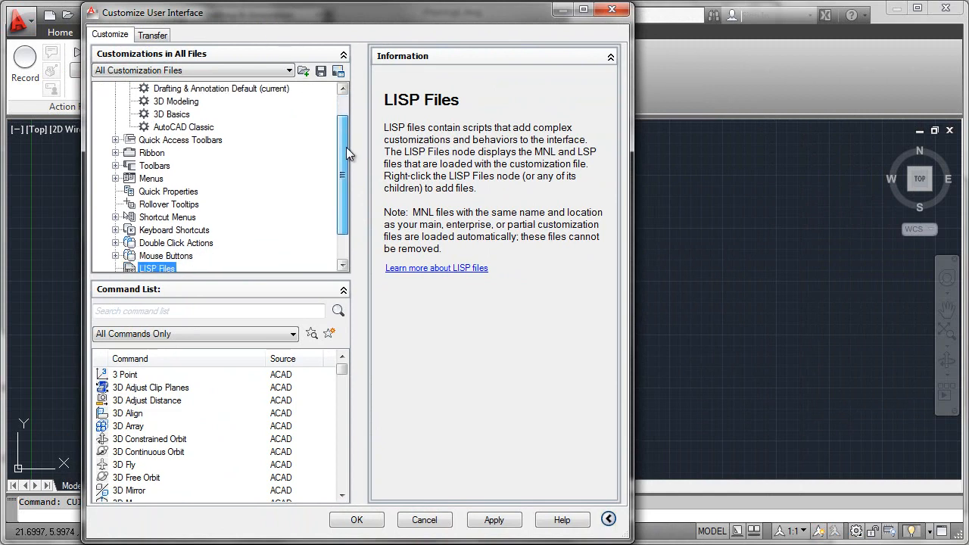
{"action": "scroll", "scroll_direction": "down", "scroll_amount": 3}
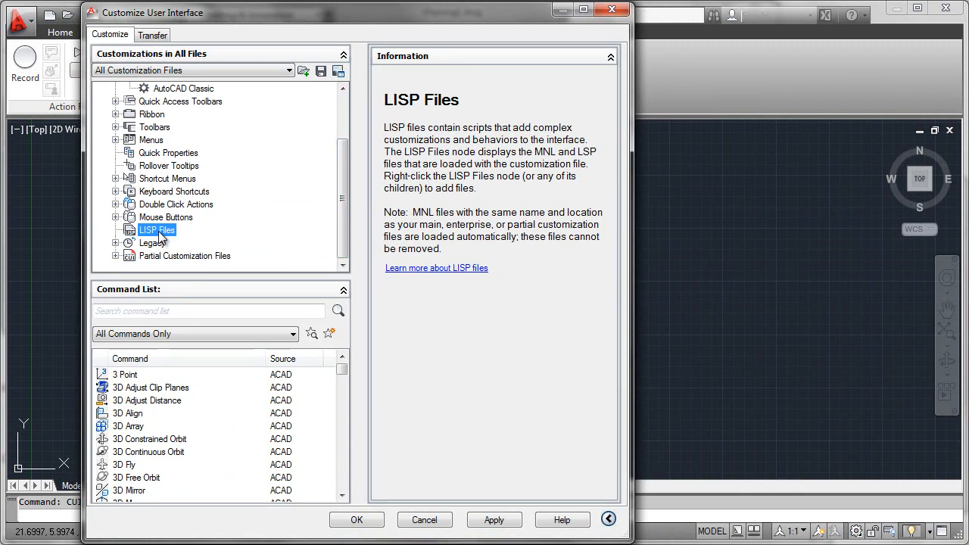
- Load sql.lsp, gtc.lsp and julian.lsp from the AutoLISP folder via the LISP Files node's Load LISP option
{"action": "right_click", "coordinate": [155, 230]}
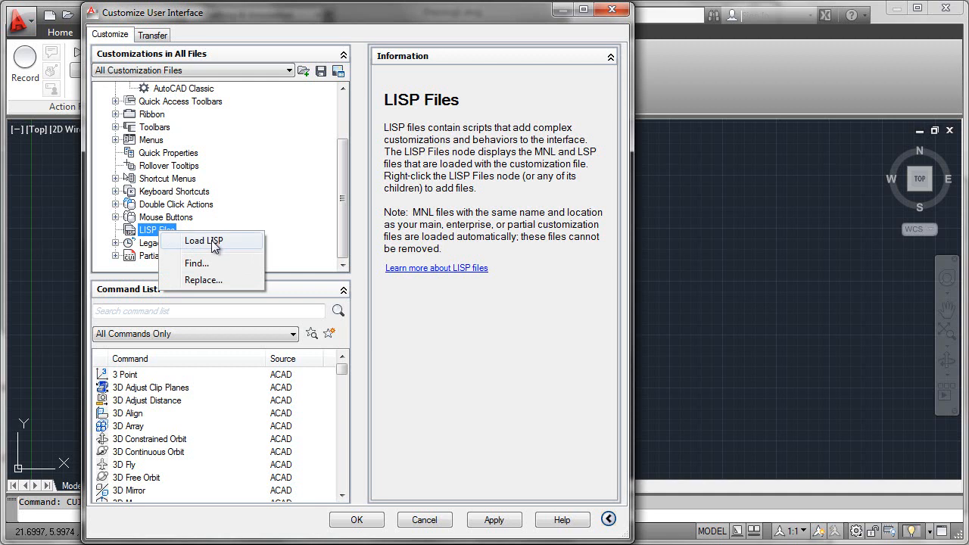
{"action": "left_click", "coordinate": [203, 241]}
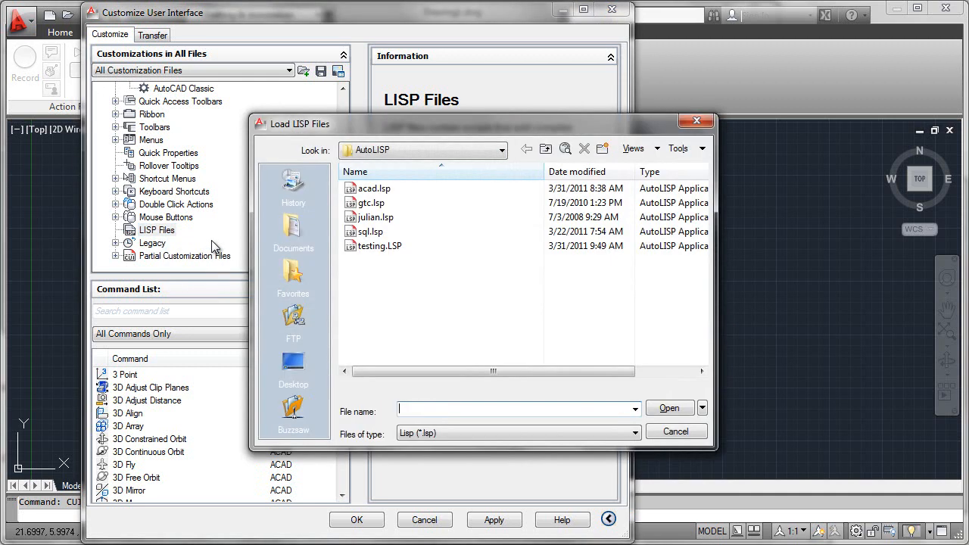
{"action": "mouse_move", "coordinate": [452, 130]}
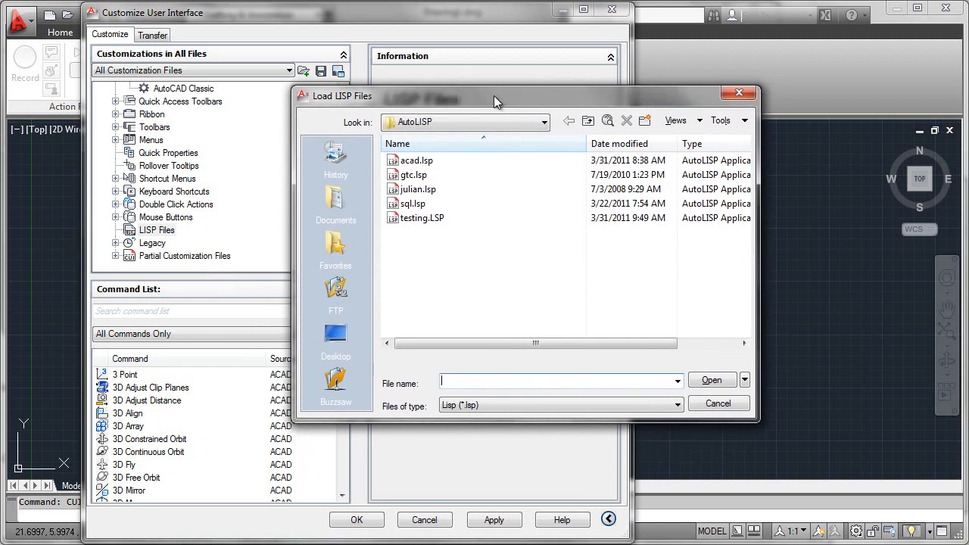
{"action": "left_click", "coordinate": [411, 175]}
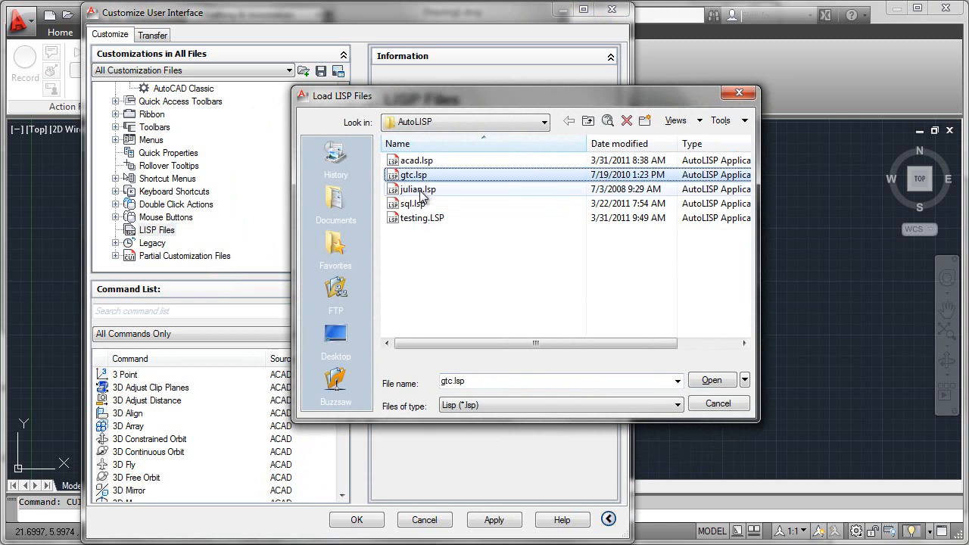
{"action": "left_click", "coordinate": [414, 203]}
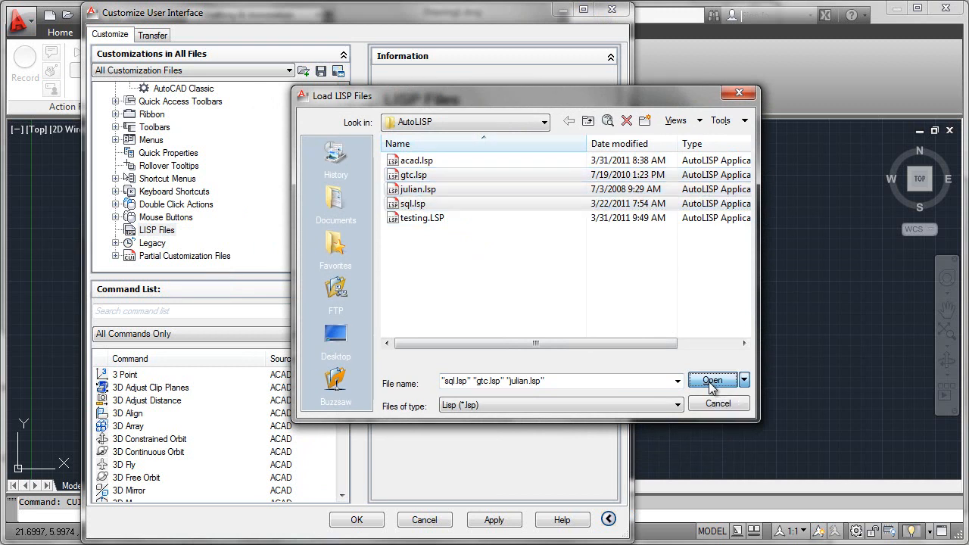
{"action": "left_click", "coordinate": [712, 380]}
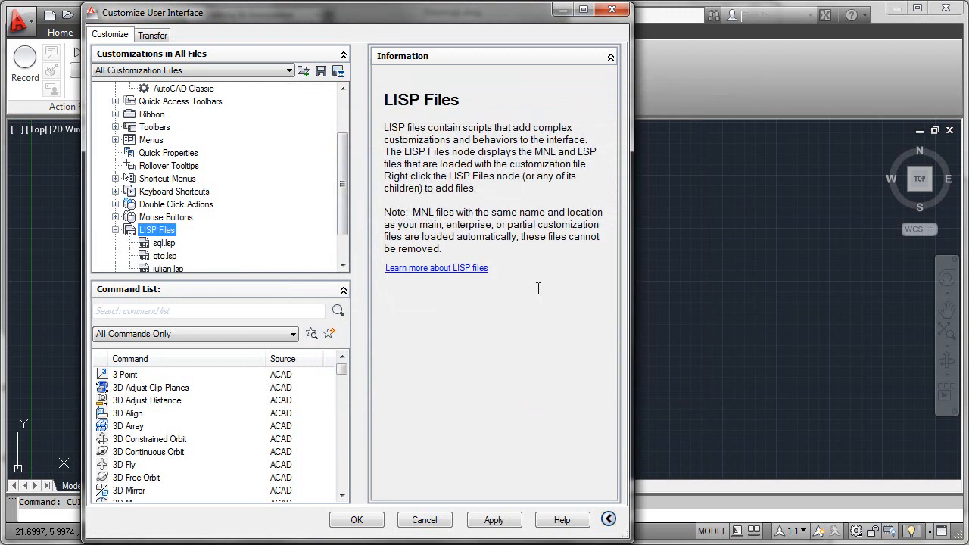
{"action": "scroll", "scroll_direction": "down", "scroll_amount": 3}
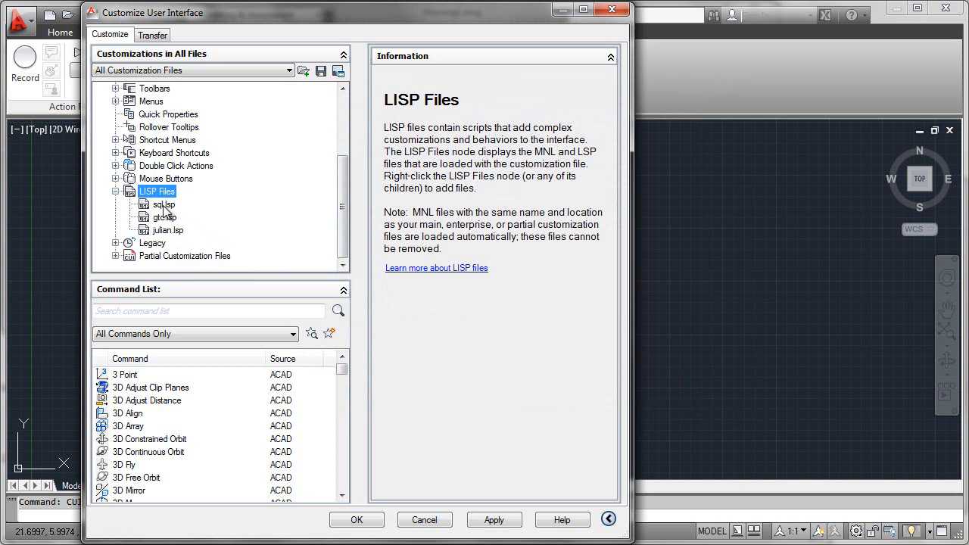
{"action": "left_click", "coordinate": [165, 218]}
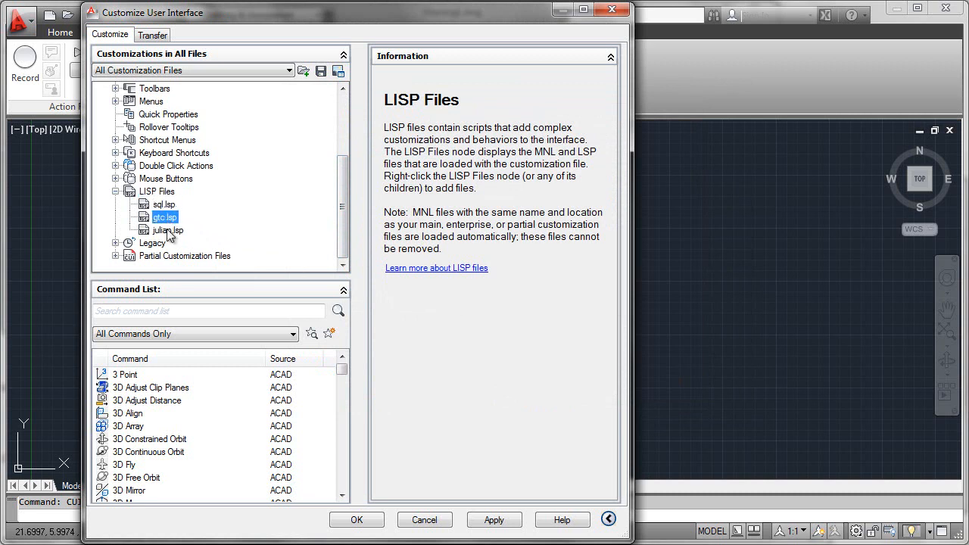
{"action": "left_click", "coordinate": [168, 231]}
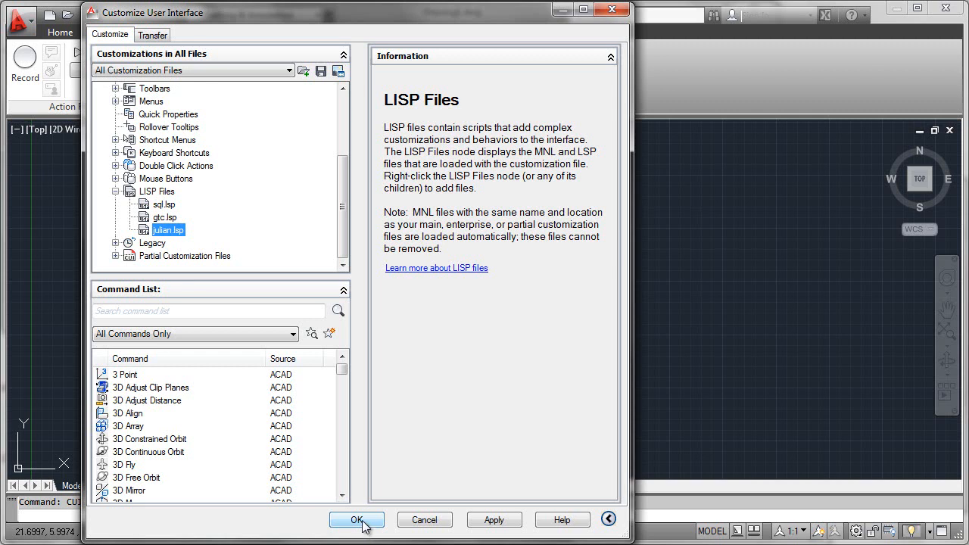
{"action": "mouse_move", "coordinate": [359, 499]}
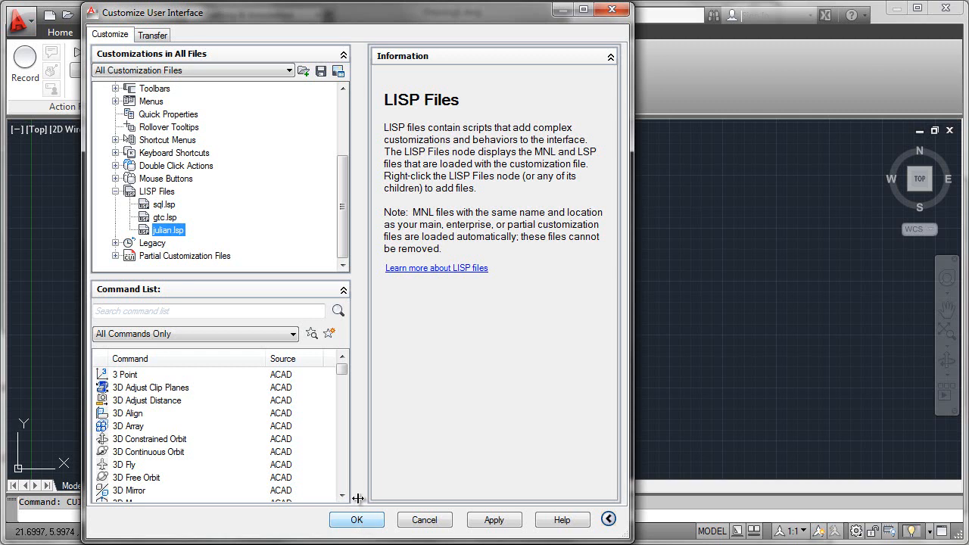